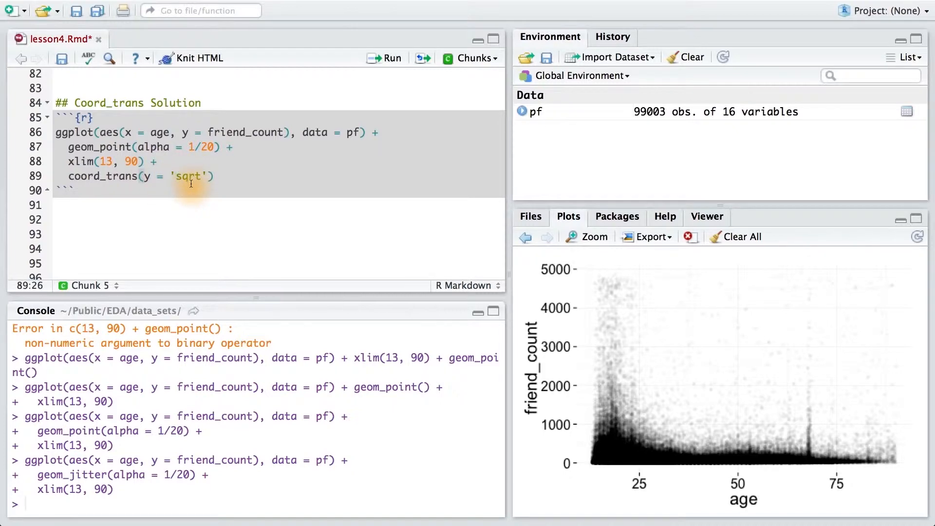
Run the Coord_trans chunk to plot friend_count vs age with sqrt y-axis and xlim 13–90.
left_click(386, 58)
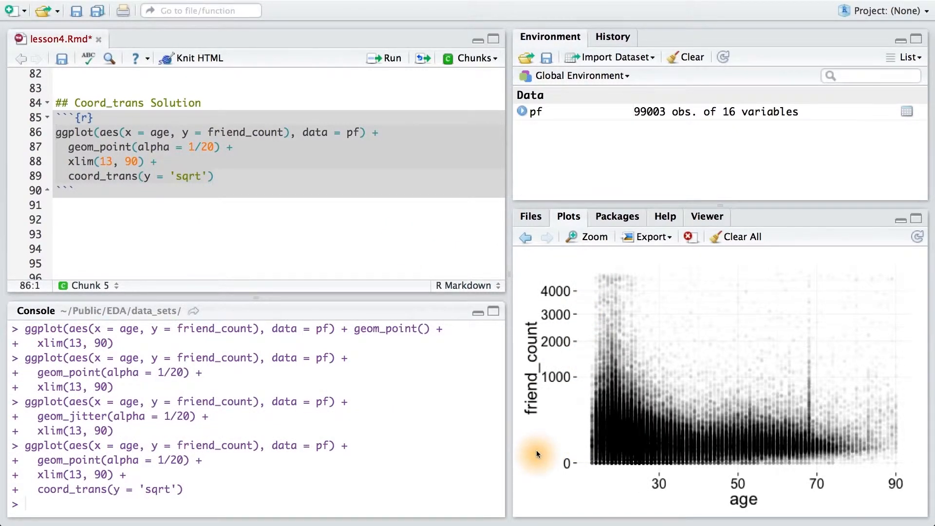
mouse_move(654, 474)
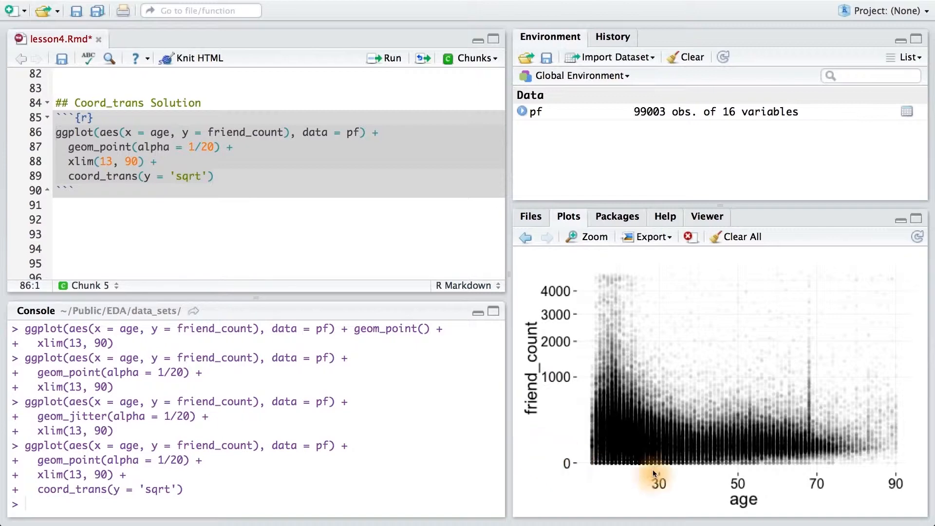
left_click(593, 237)
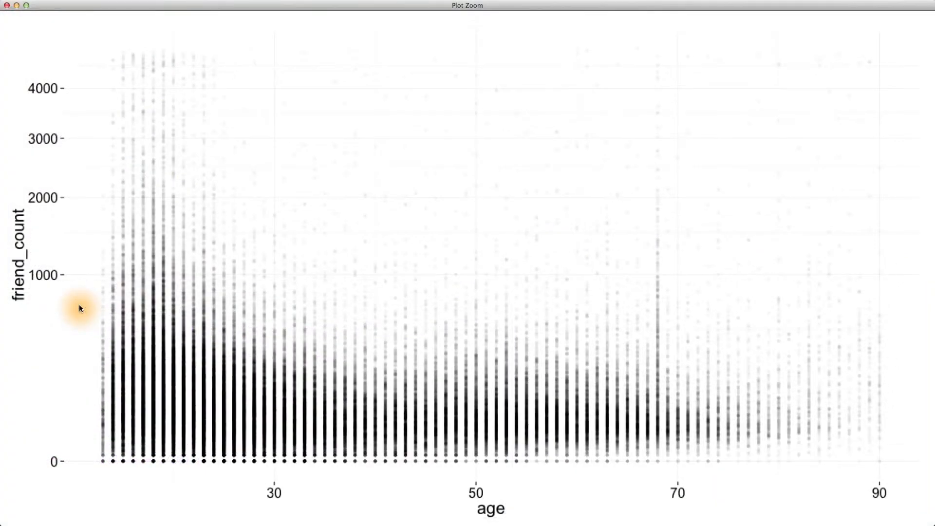
mouse_move(94, 283)
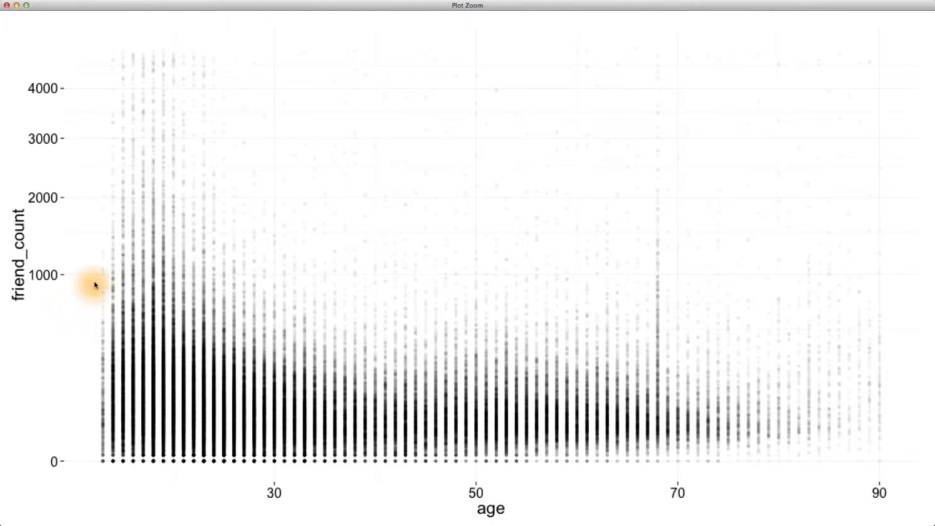
mouse_move(452, 284)
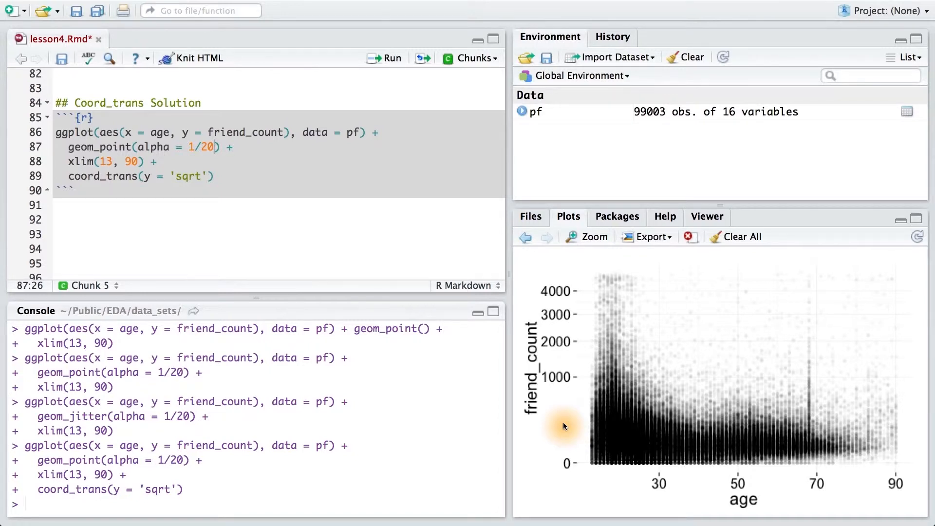
Add position = position_jitter(h = 0) to geom_point(alpha = 1/20) and redraw the plot.
type(", position = p")
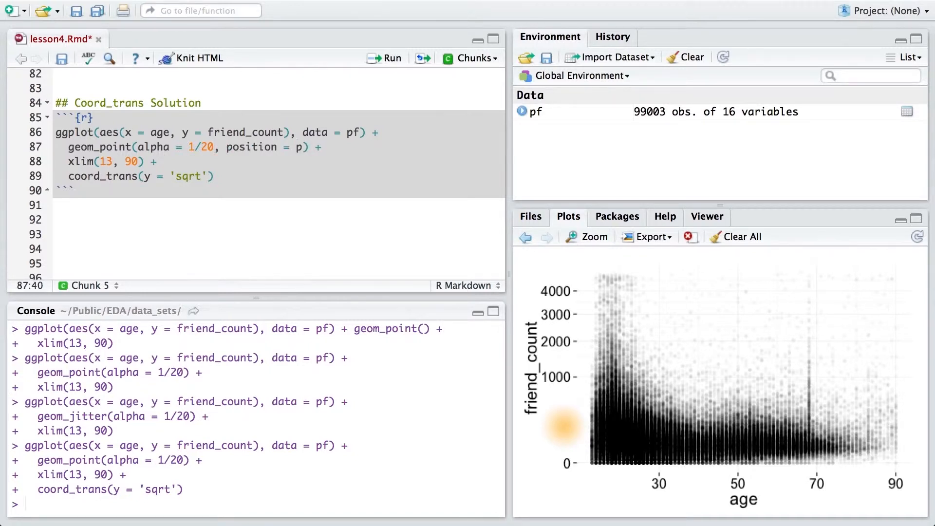
type("osition_jitter(h =")
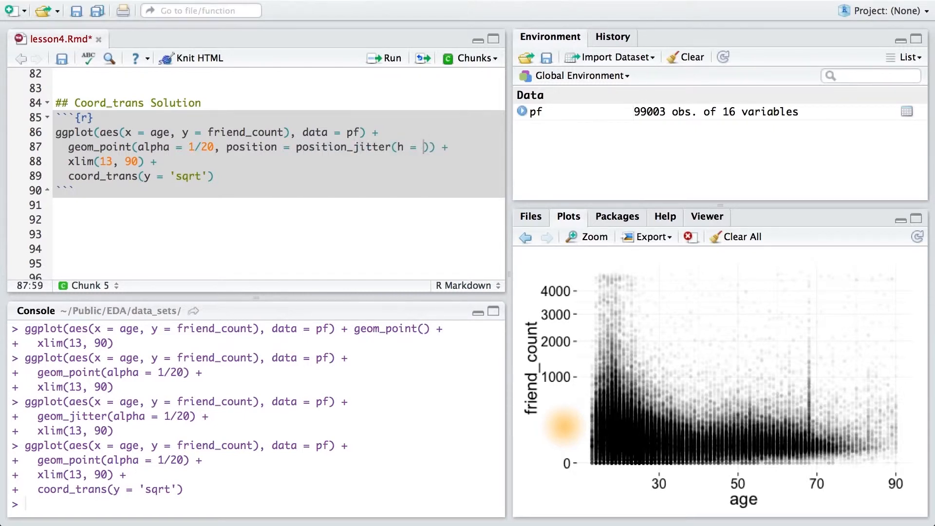
left_click(592, 236)
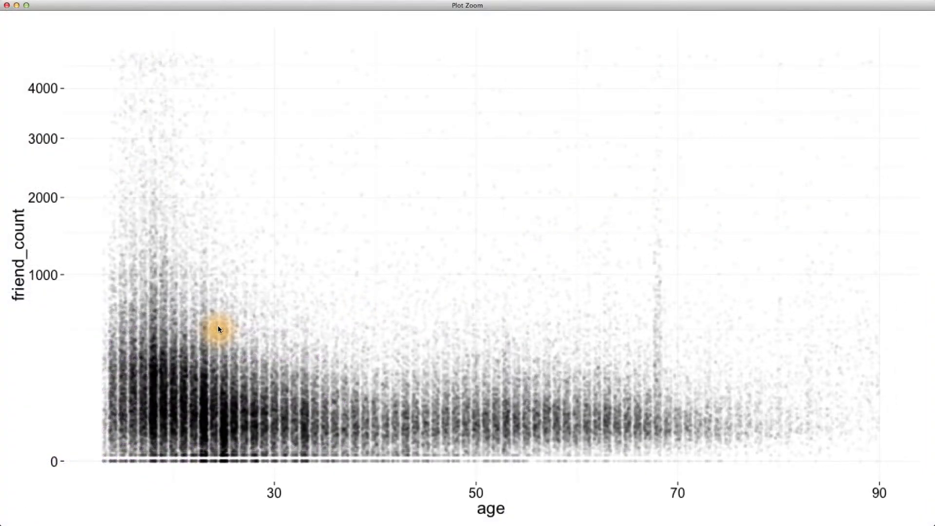
mouse_move(93, 388)
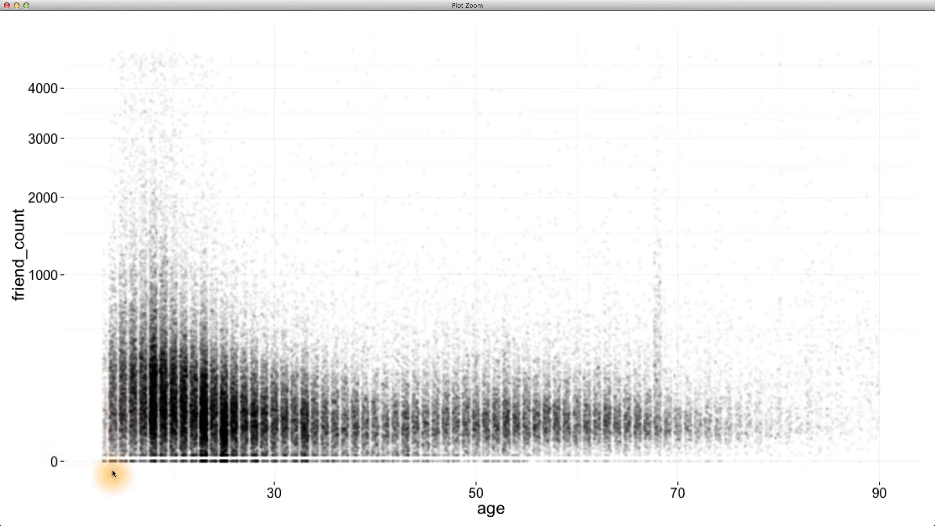
mouse_move(91, 479)
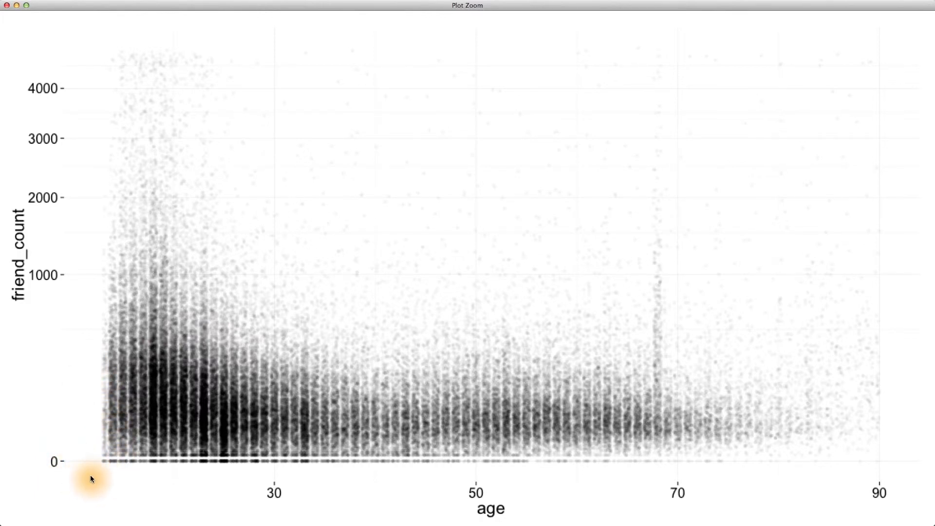